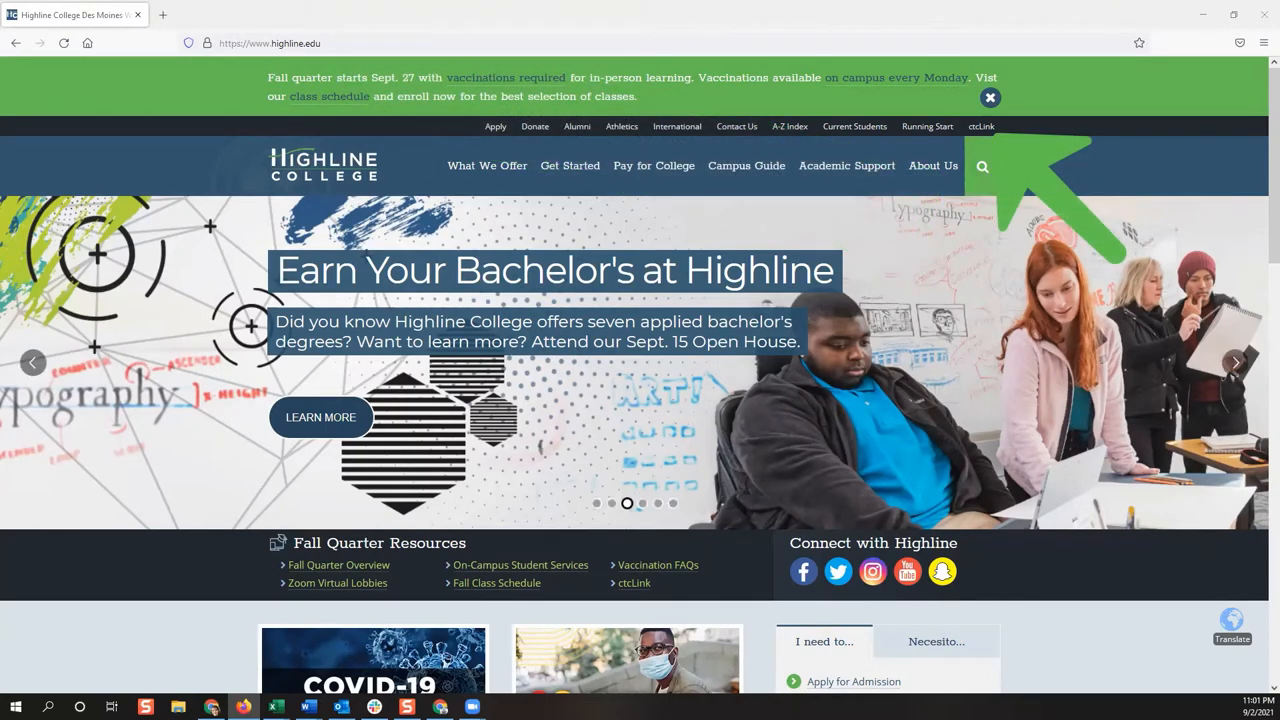
pyautogui.moveTo(980, 126)
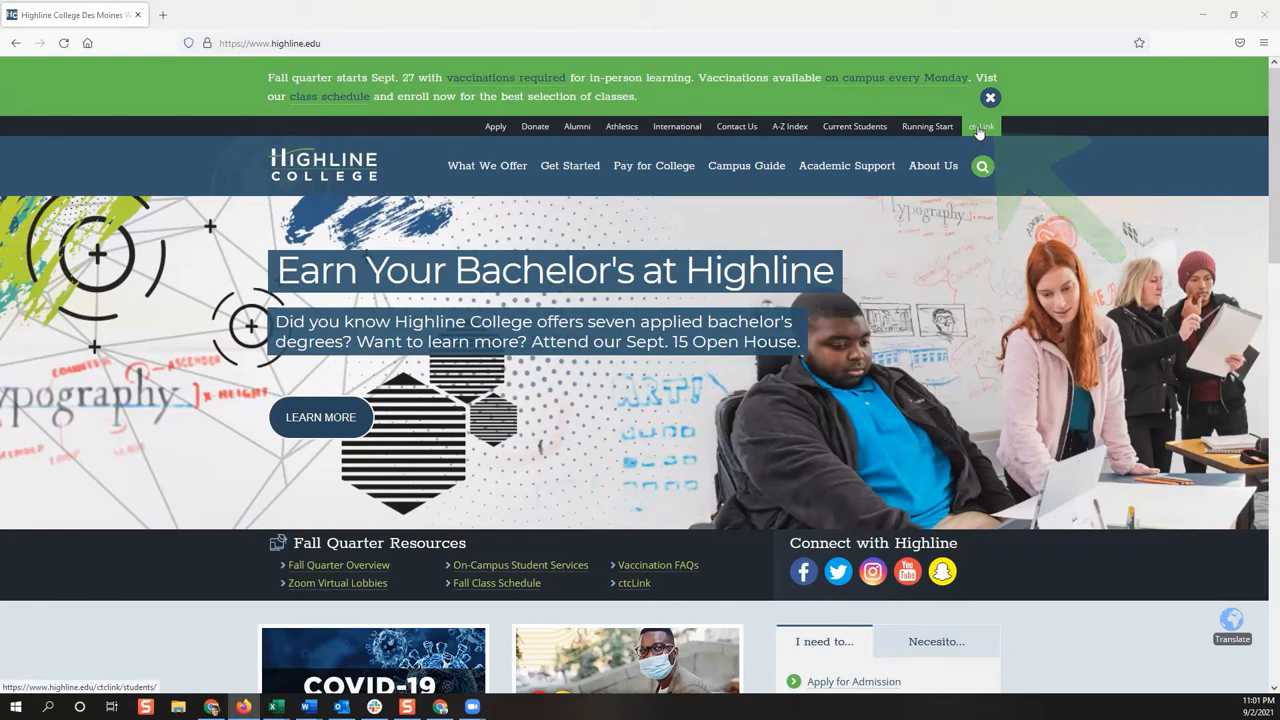
# Go to the ctcLink for Students page from the Highline homepage utility bar.
pyautogui.click(980, 126)
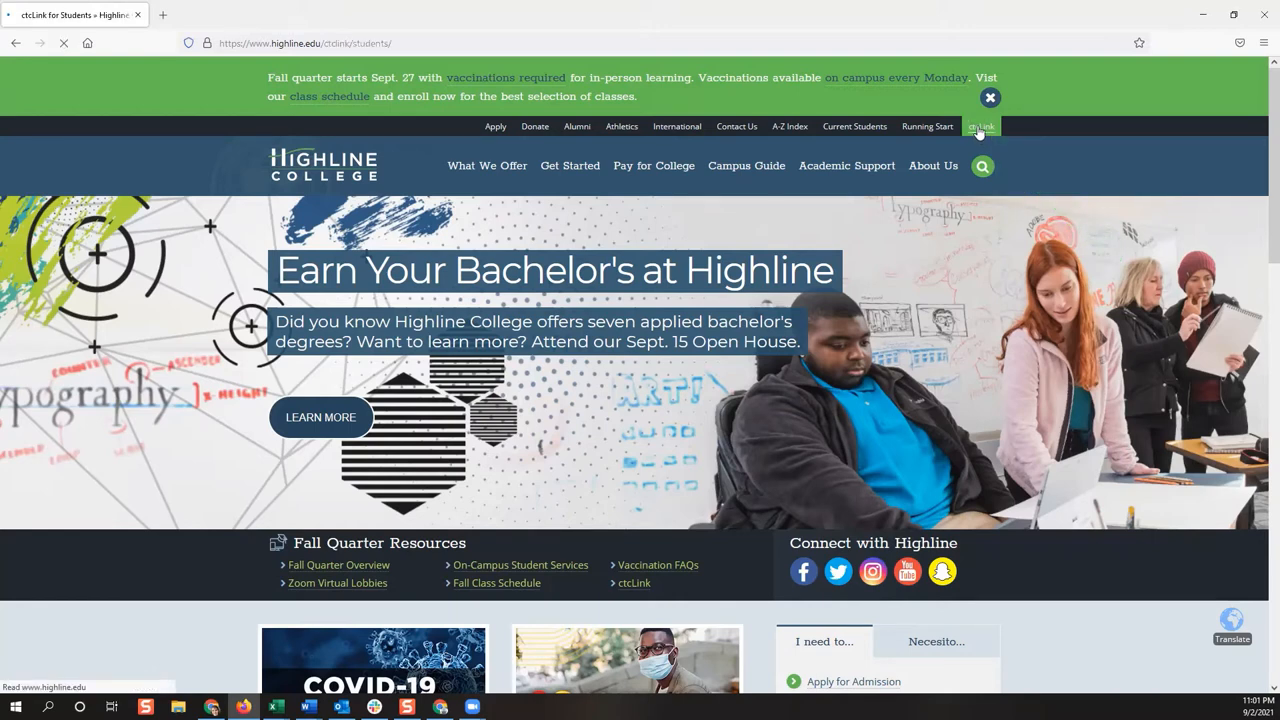
pyautogui.click(980, 126)
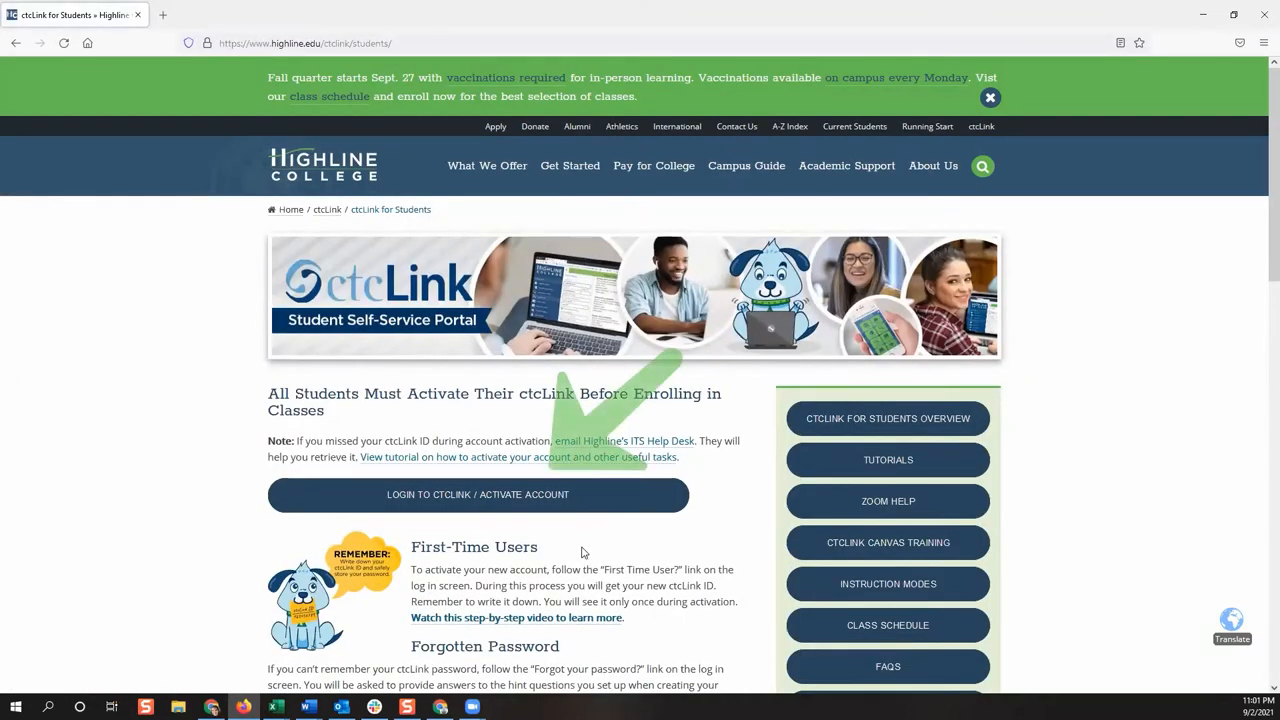
pyautogui.moveTo(510, 504)
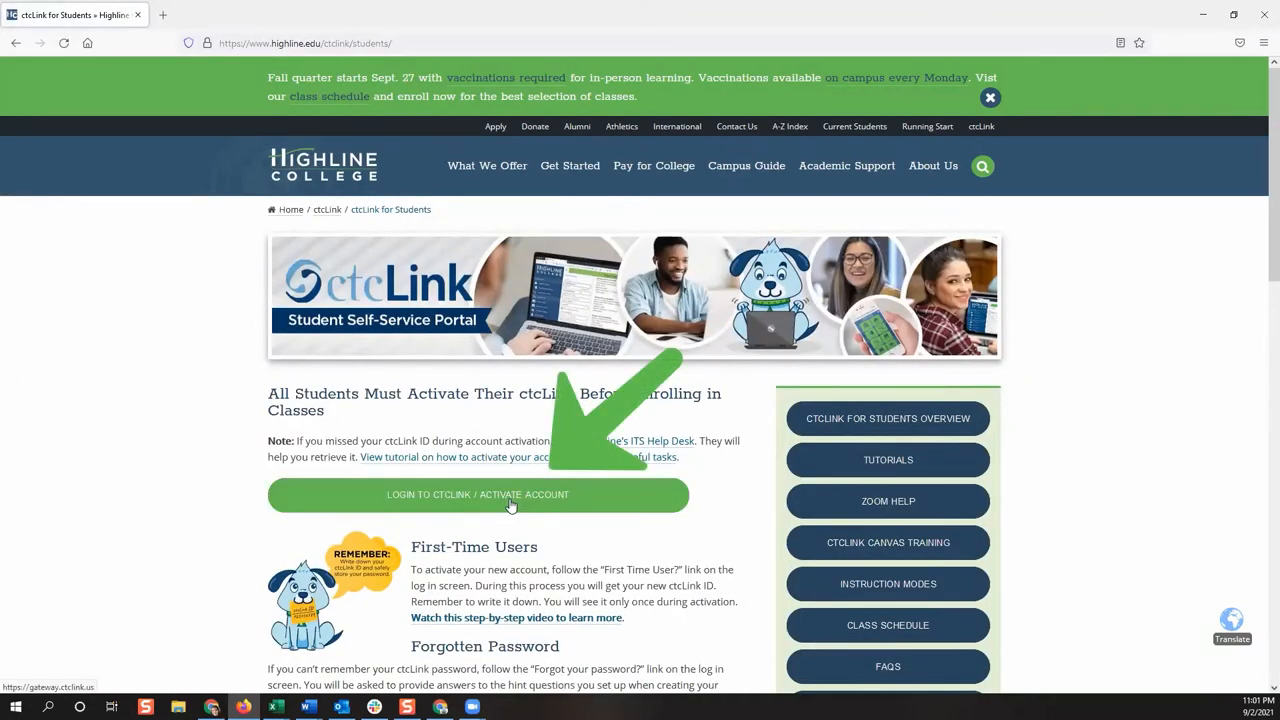
# Start Login to ctcLink / Activate Account, choose Activate Your Account and accept the redirect.
pyautogui.click(476, 494)
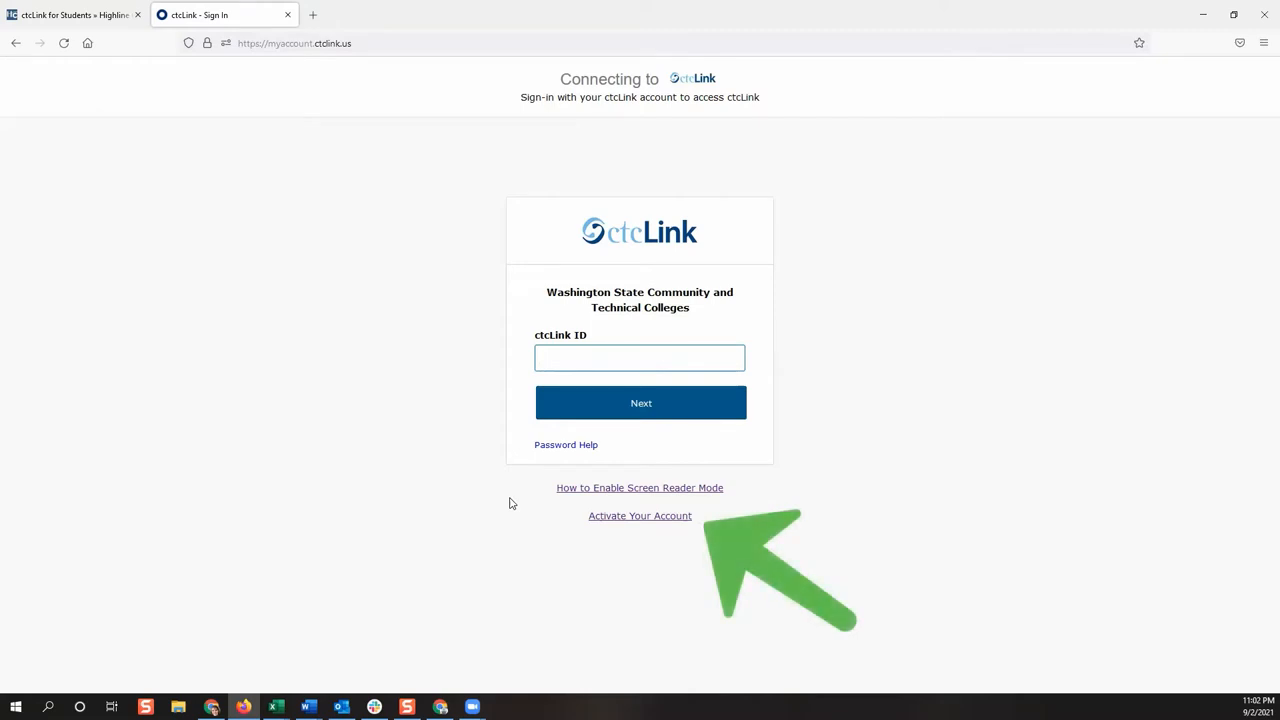
pyautogui.moveTo(648, 524)
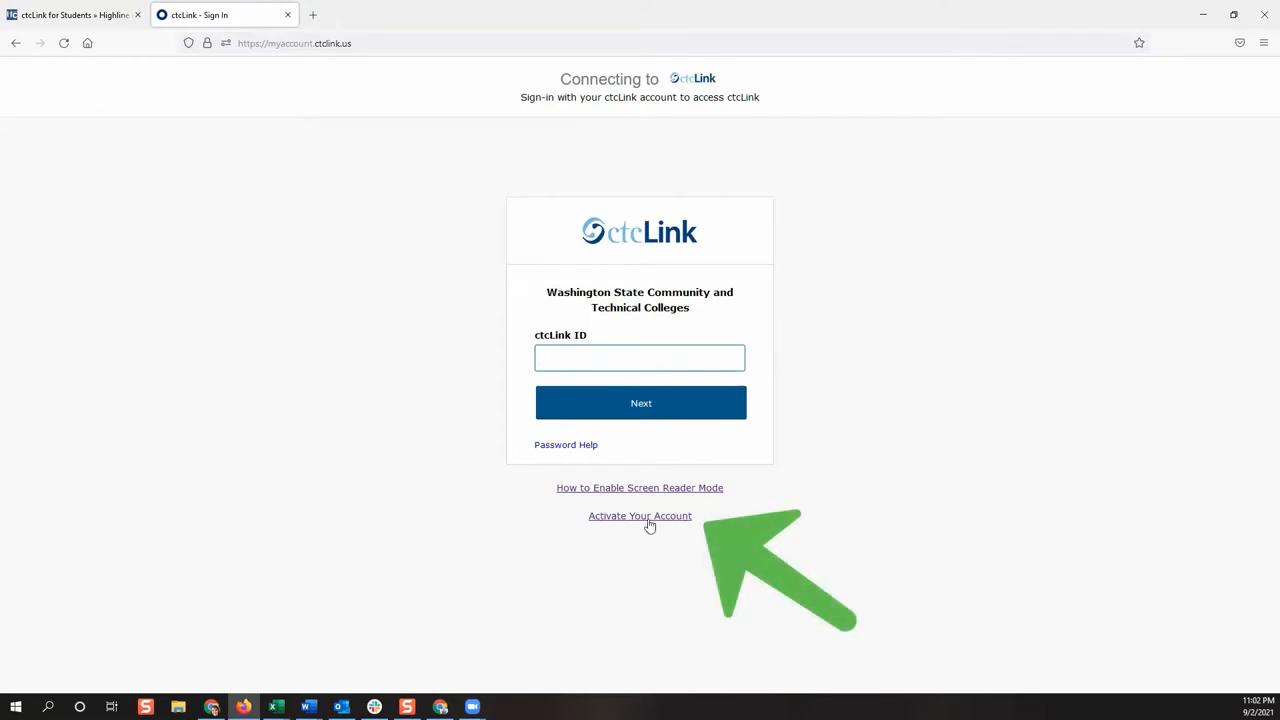
pyautogui.click(640, 516)
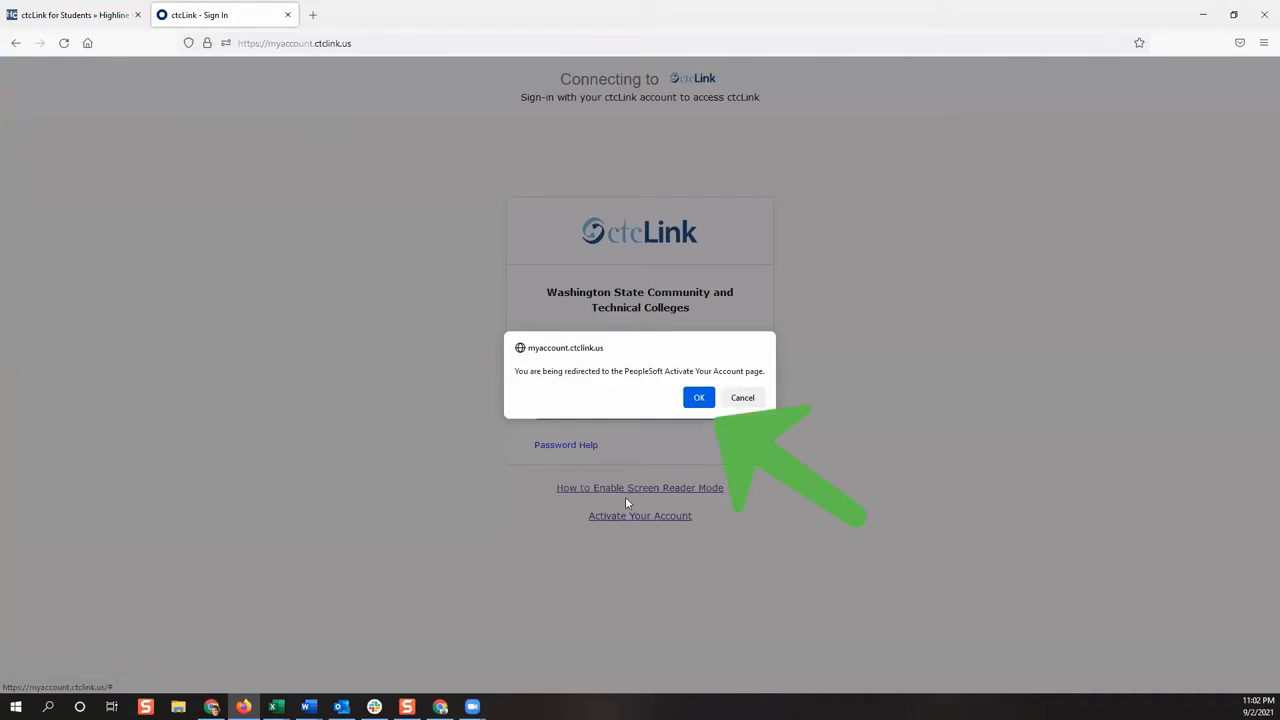
pyautogui.click(698, 396)
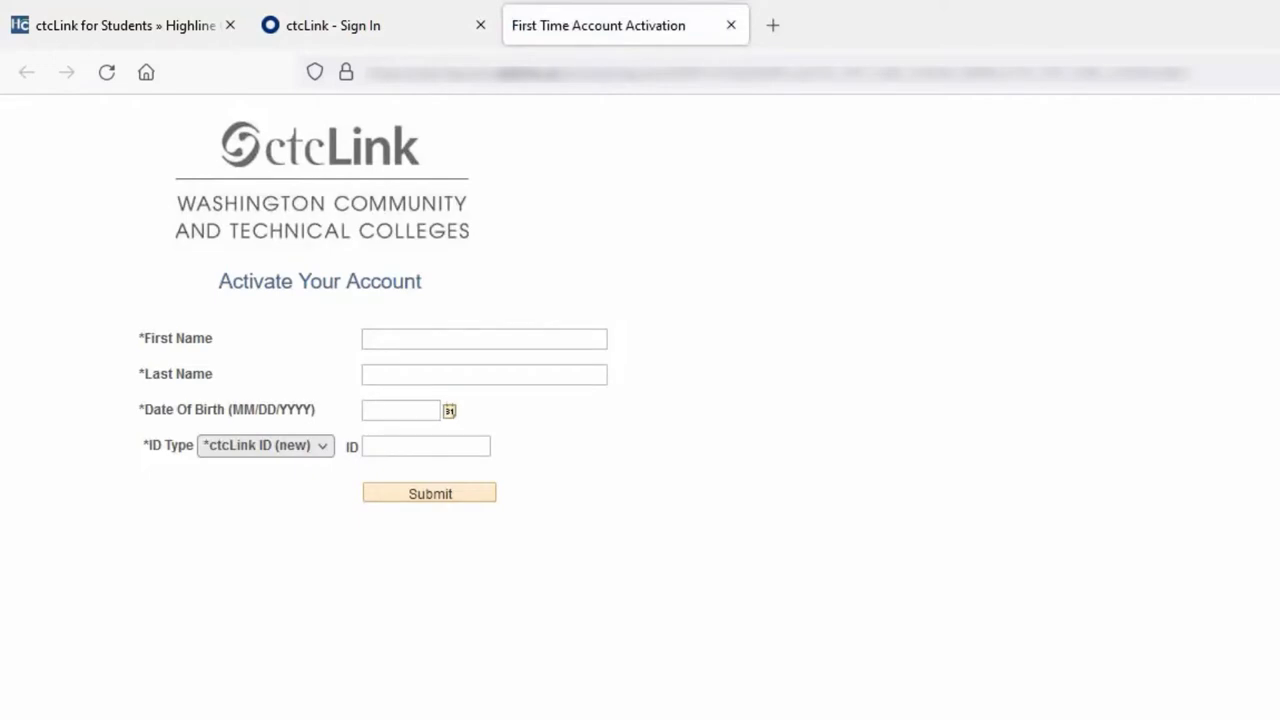
# Enter first and last name, birth date 01/01/1901, and keep ID type ctcLink ID (new) with the ID.
pyautogui.click(484, 338)
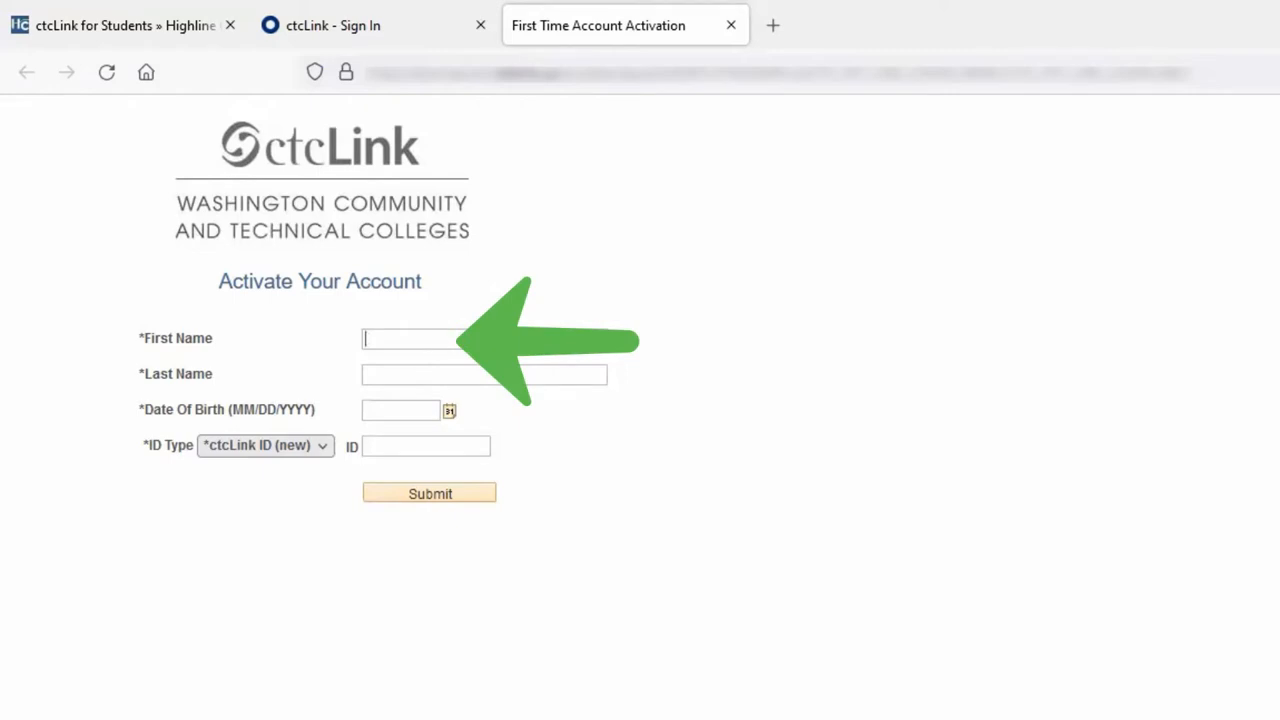
pyautogui.moveTo(1064, 436)
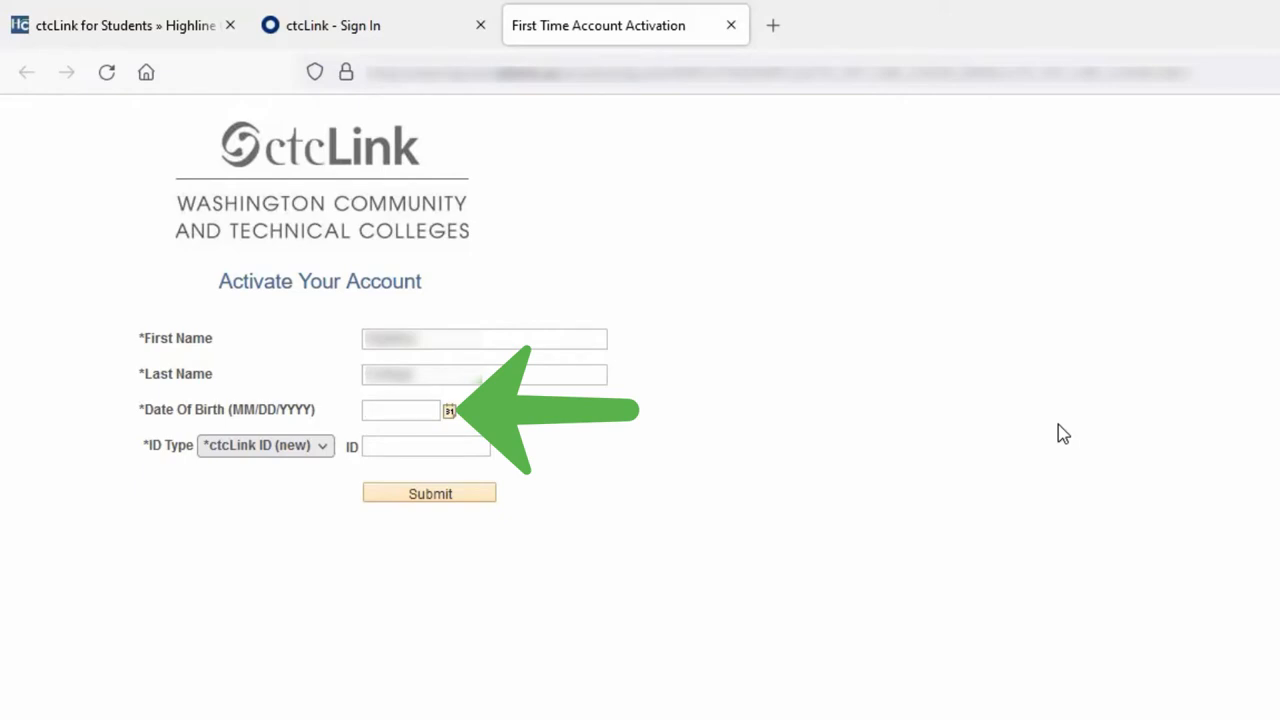
pyautogui.write('01')
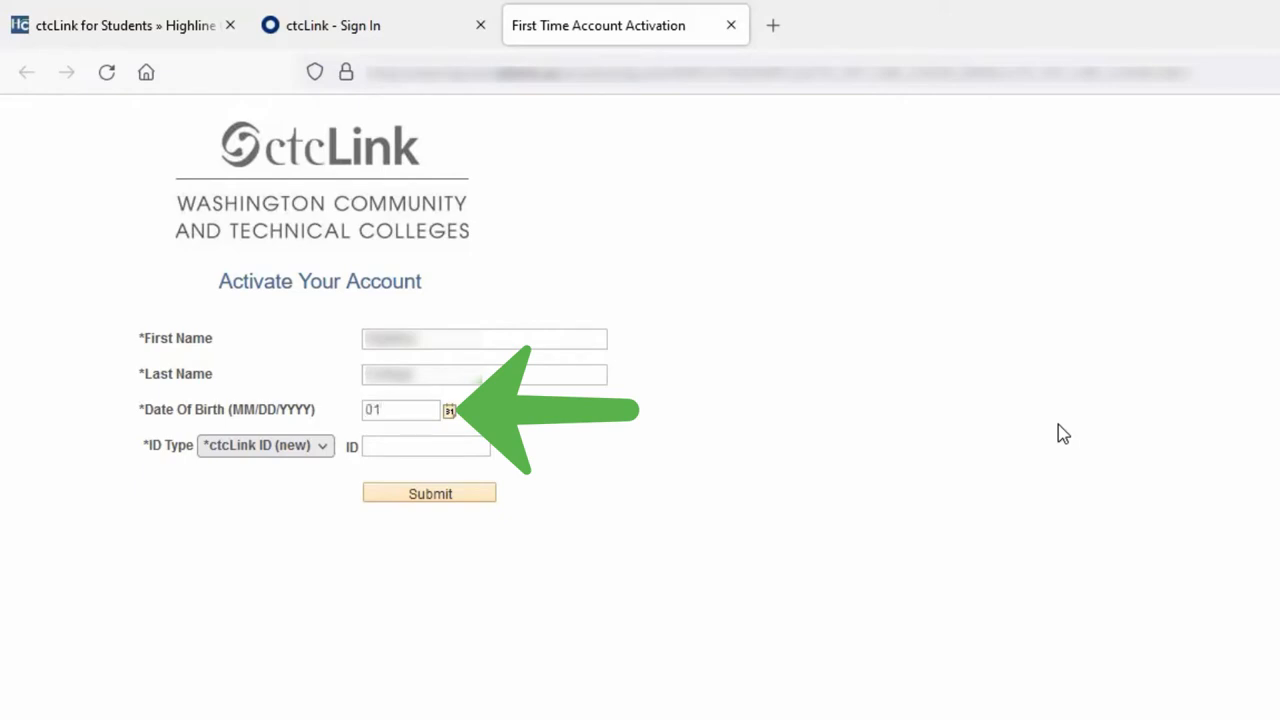
pyautogui.write('/01/')
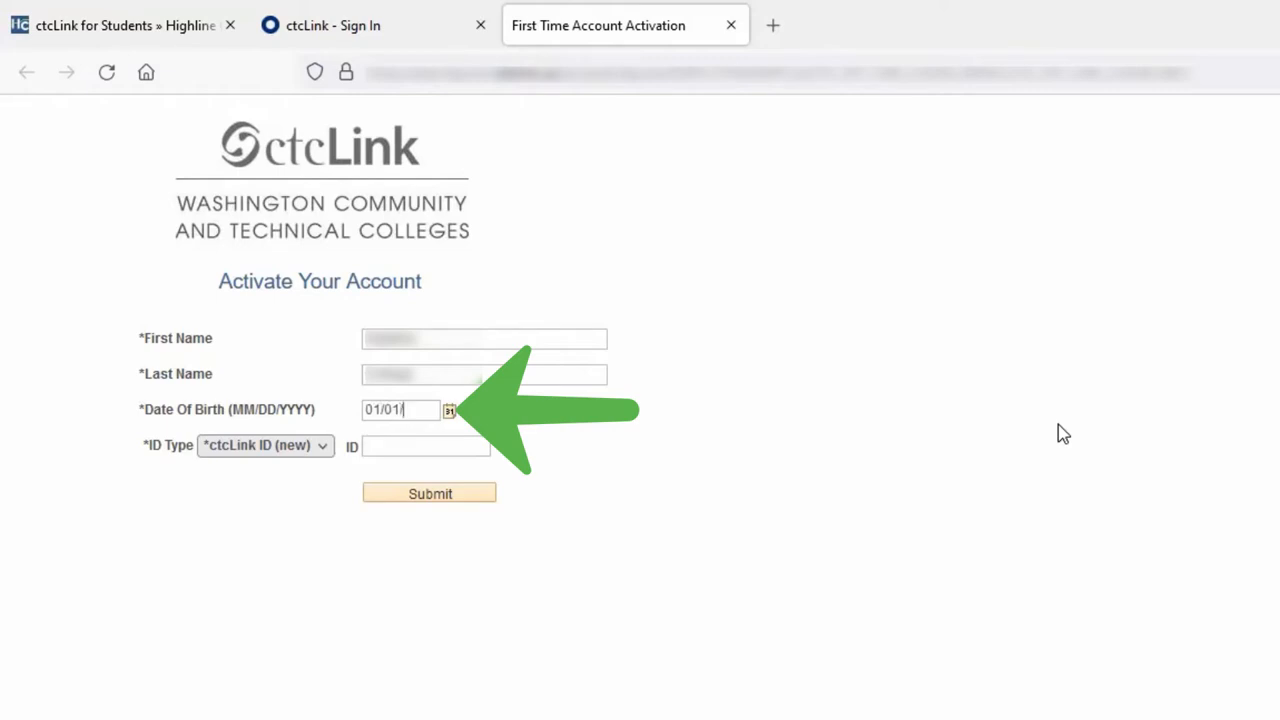
pyautogui.write('1901')
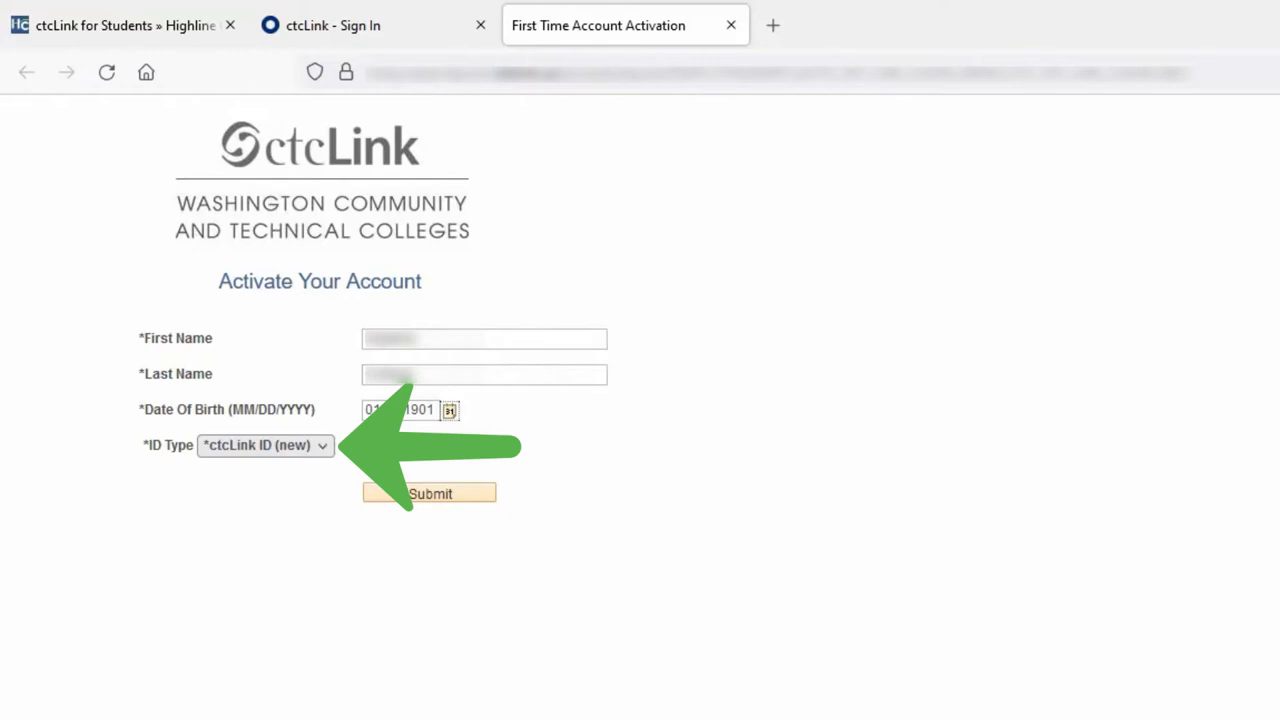
pyautogui.moveTo(332, 430)
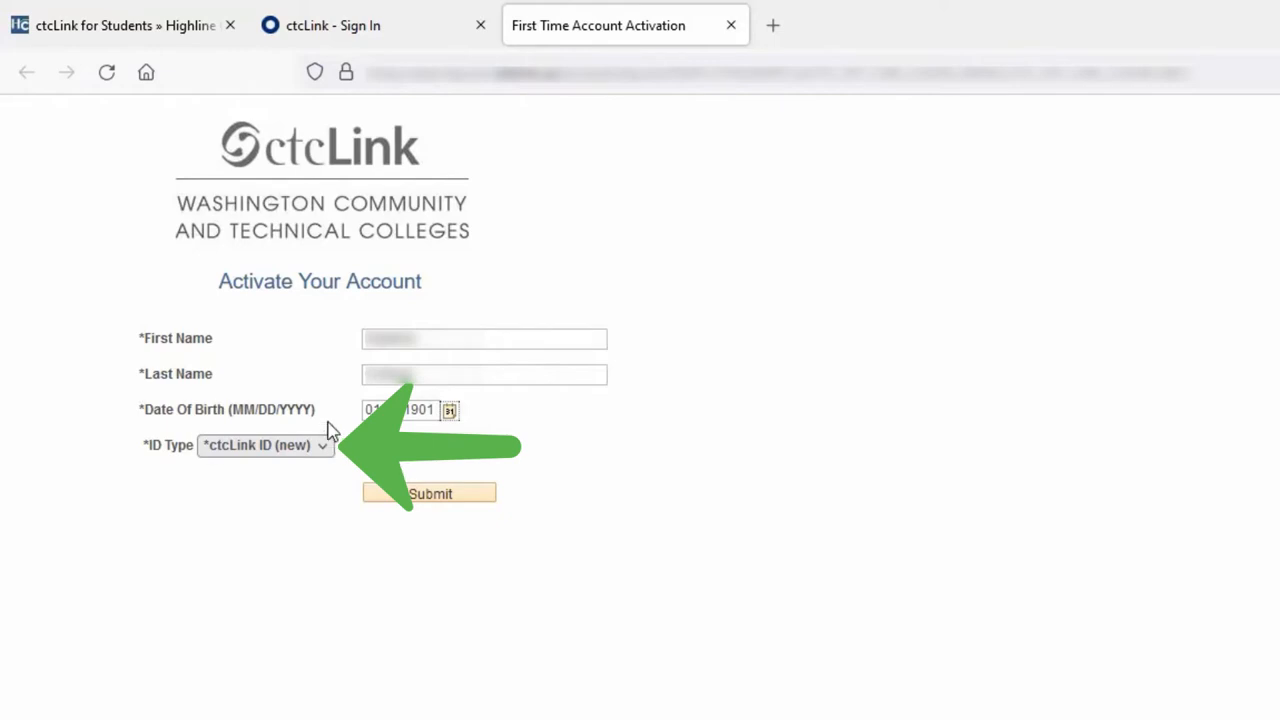
pyautogui.moveTo(320, 460)
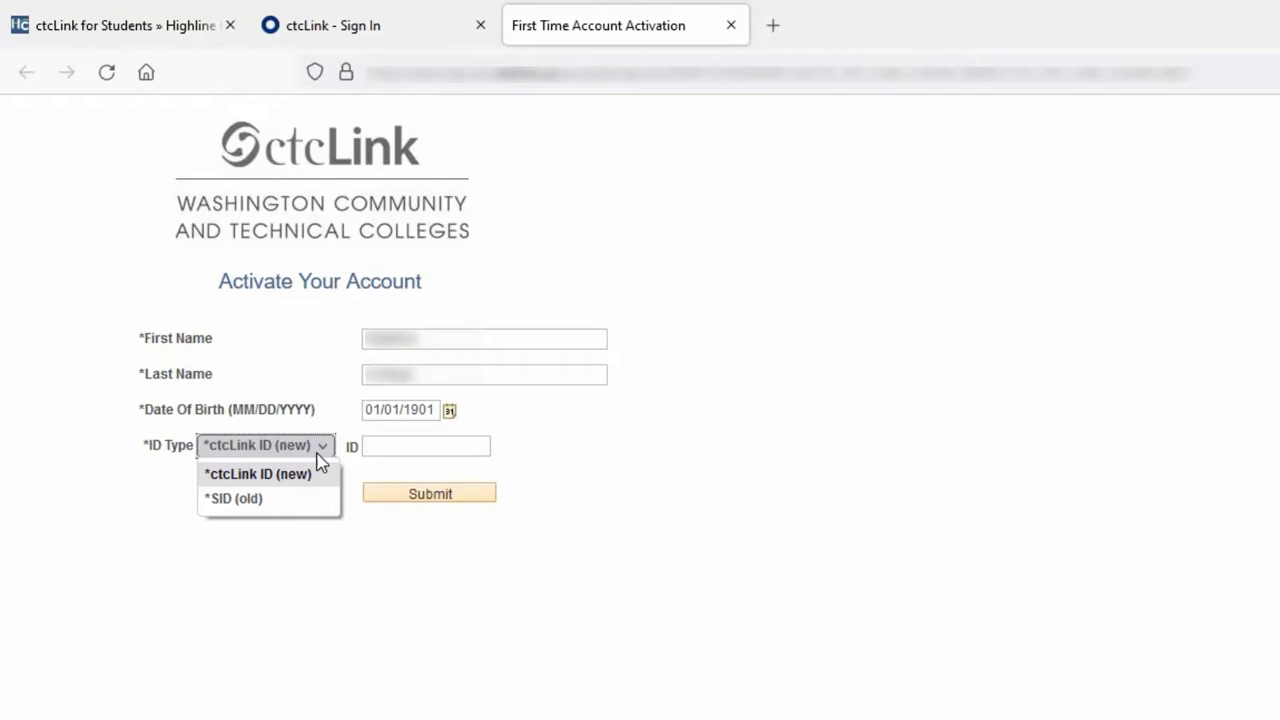
pyautogui.click(256, 472)
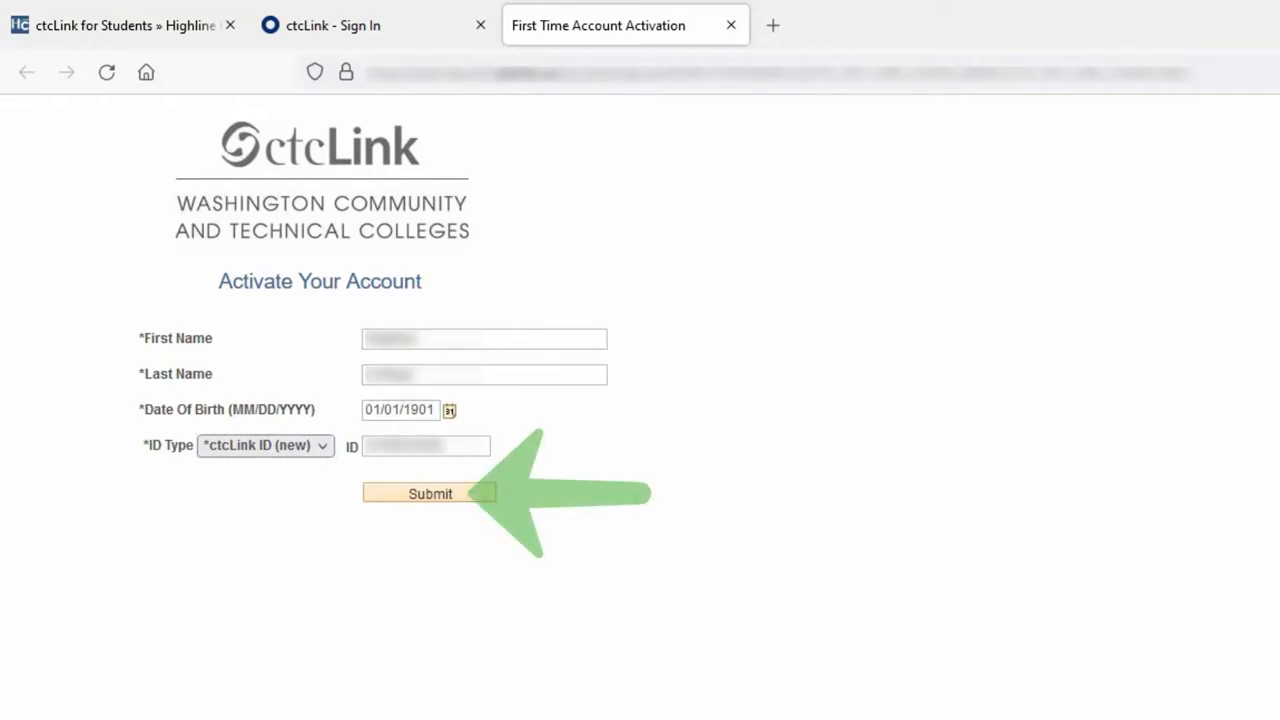
pyautogui.moveTo(404, 516)
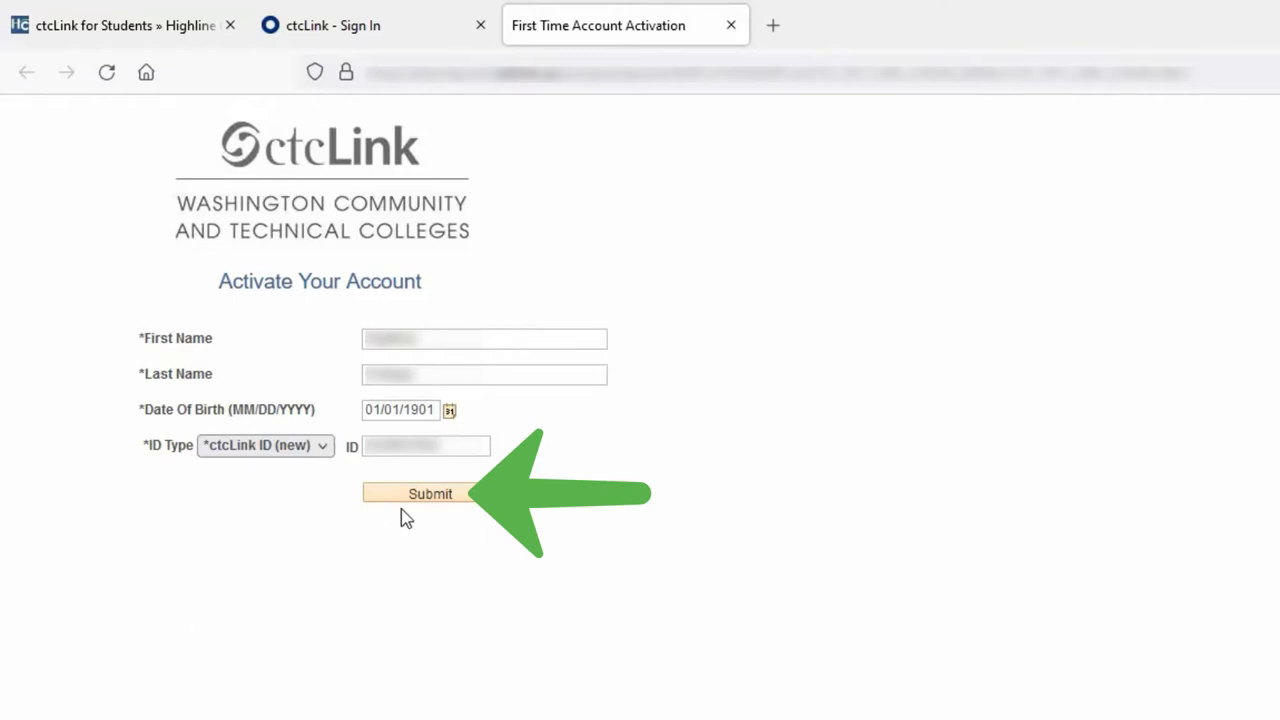
# Submit the activation details, then enter the email and choose a security question on Set Your Password.
pyautogui.click(430, 492)
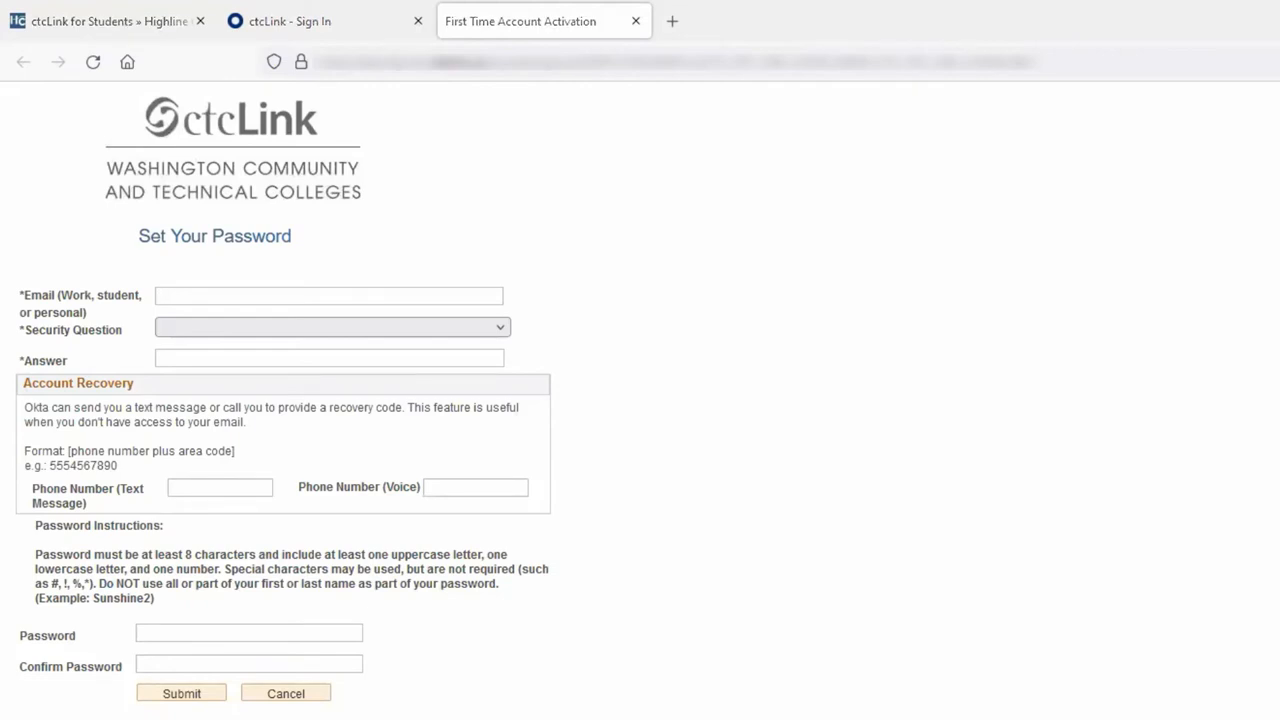
pyautogui.moveTo(168, 312)
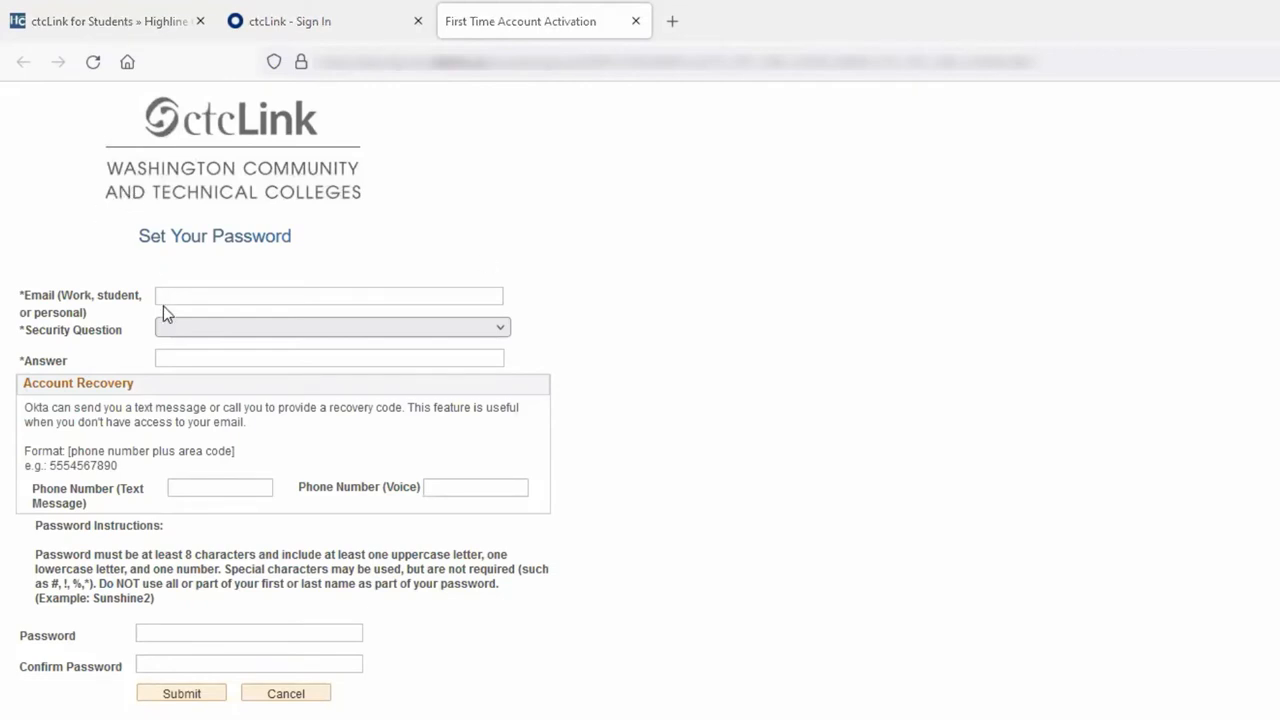
pyautogui.click(328, 296)
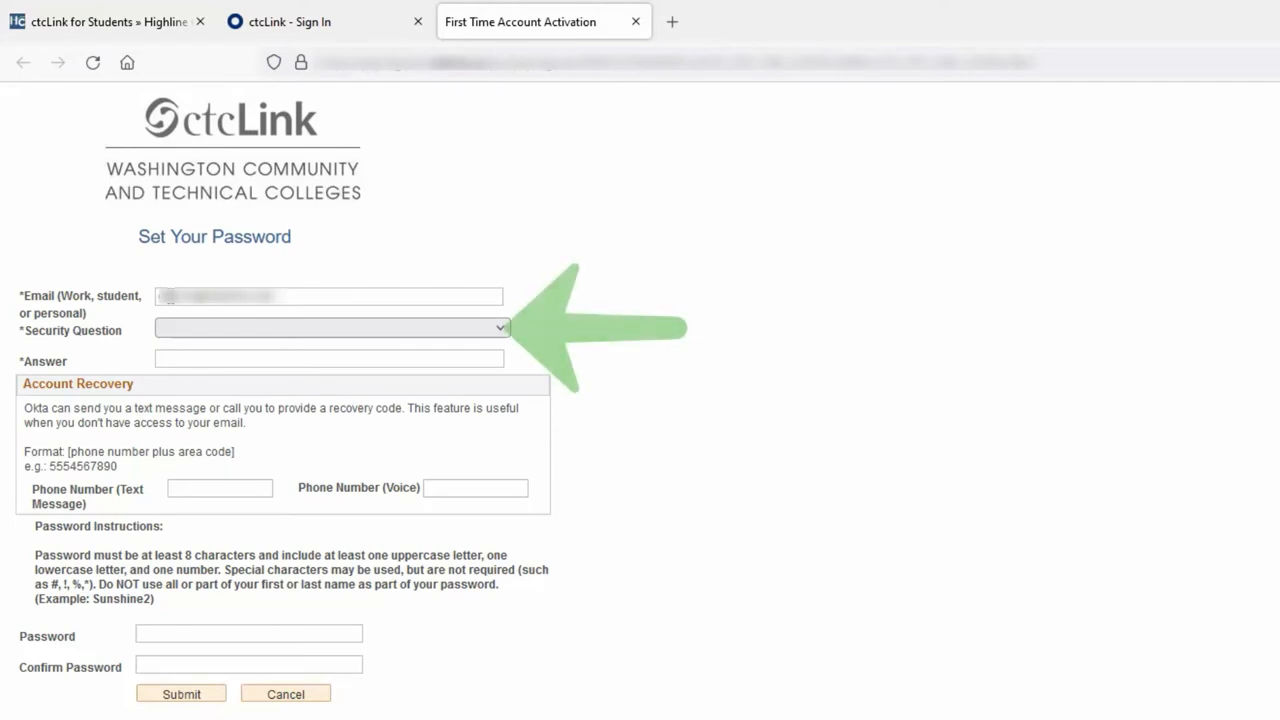
pyautogui.click(330, 328)
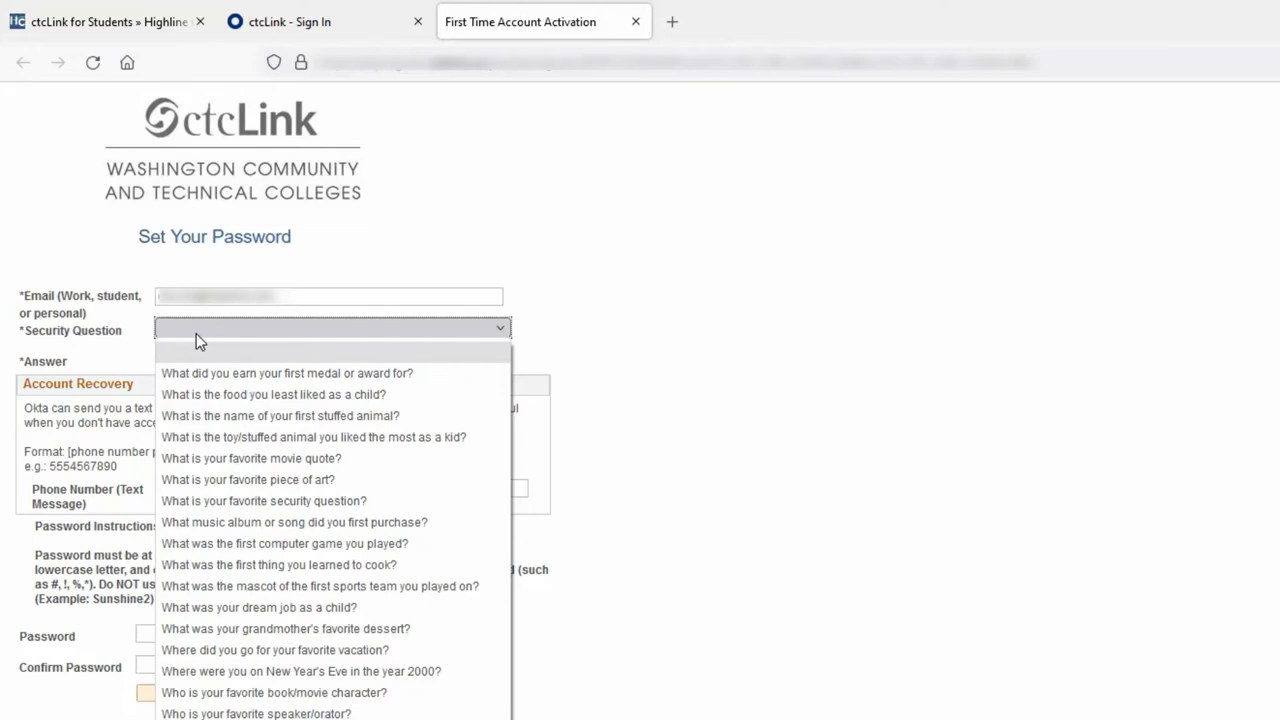
pyautogui.moveTo(252, 458)
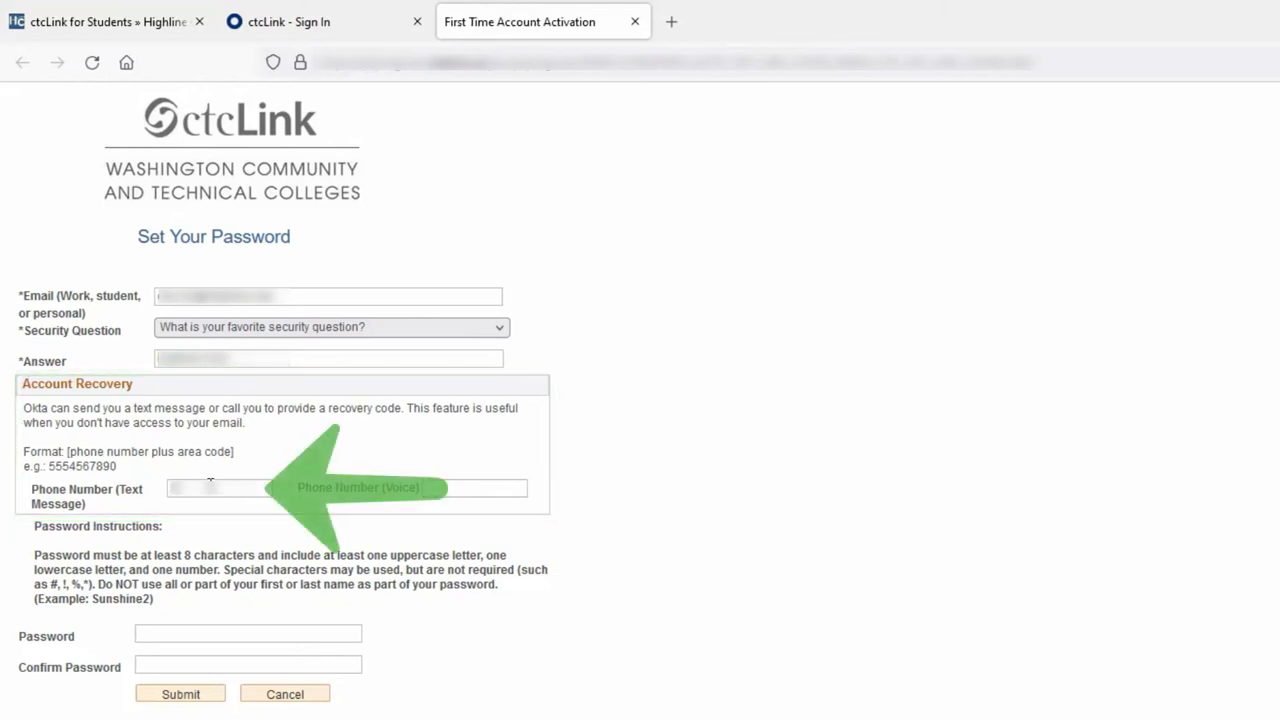
# Enter the voice phone number and the new password in Password and Confirm Password.
pyautogui.click(476, 488)
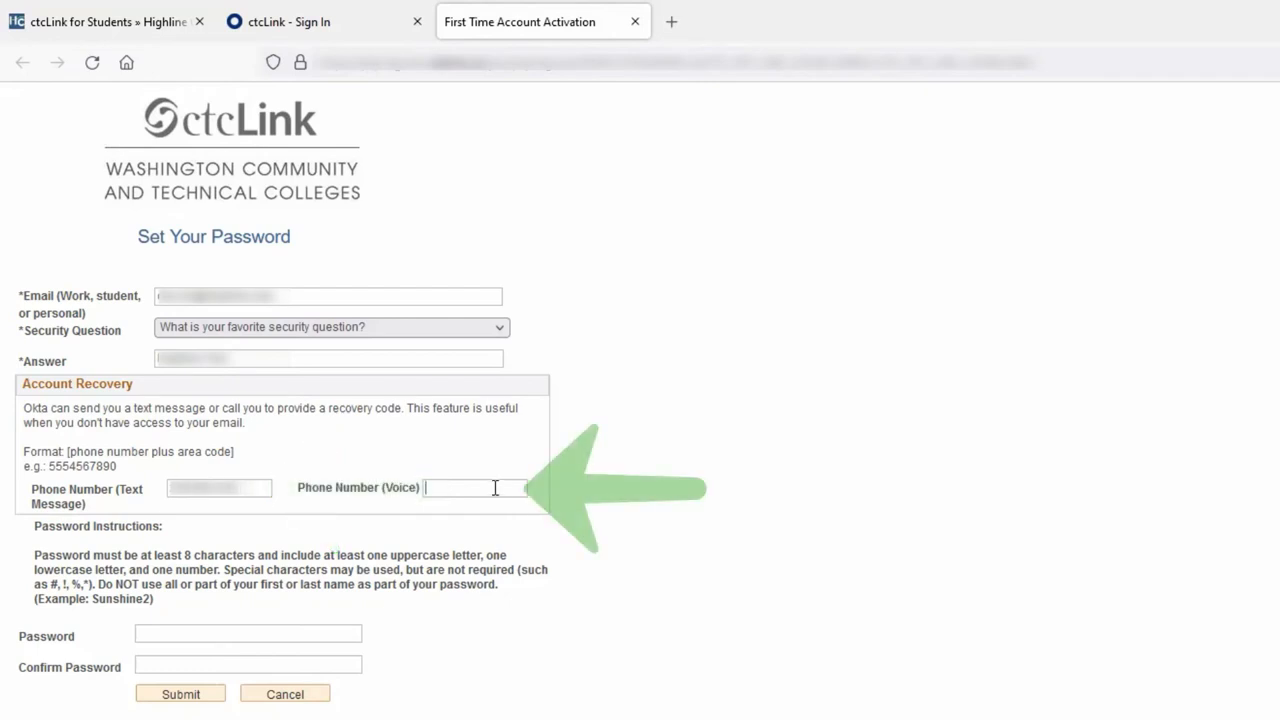
pyautogui.click(470, 488)
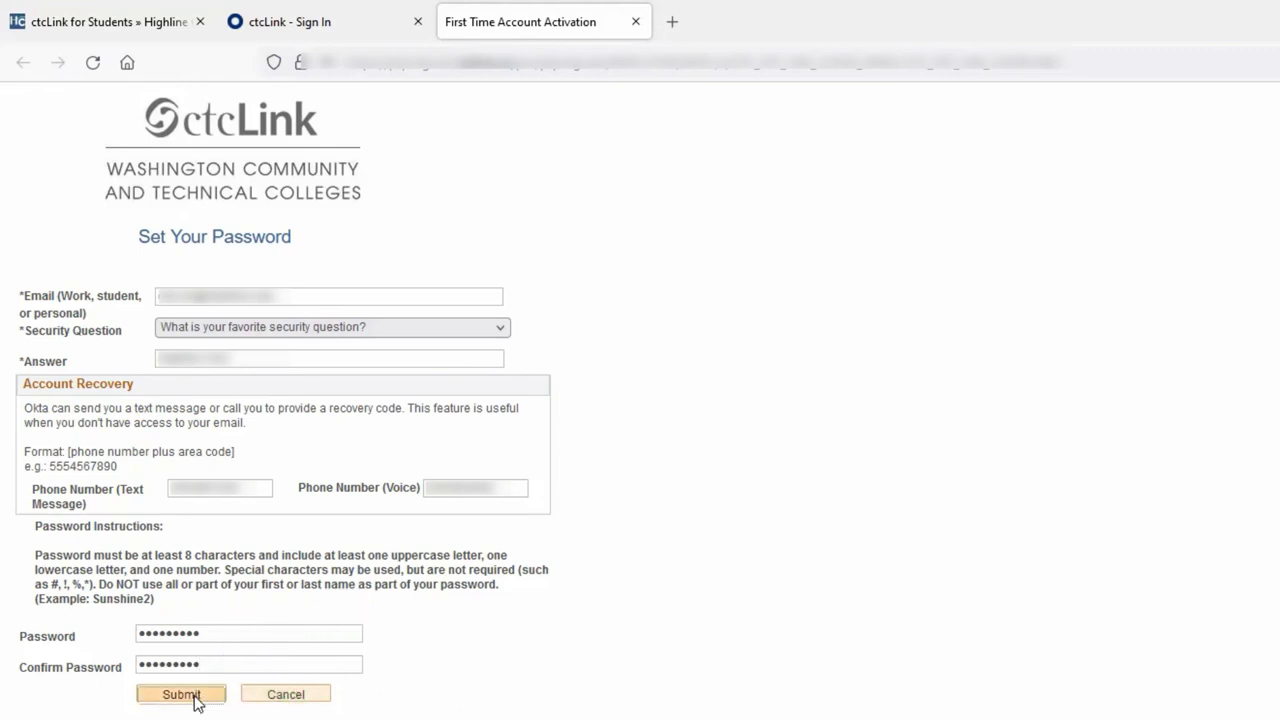
# Submit the password form and acknowledge the ctcLink ID activation message with OK.
pyautogui.click(180, 694)
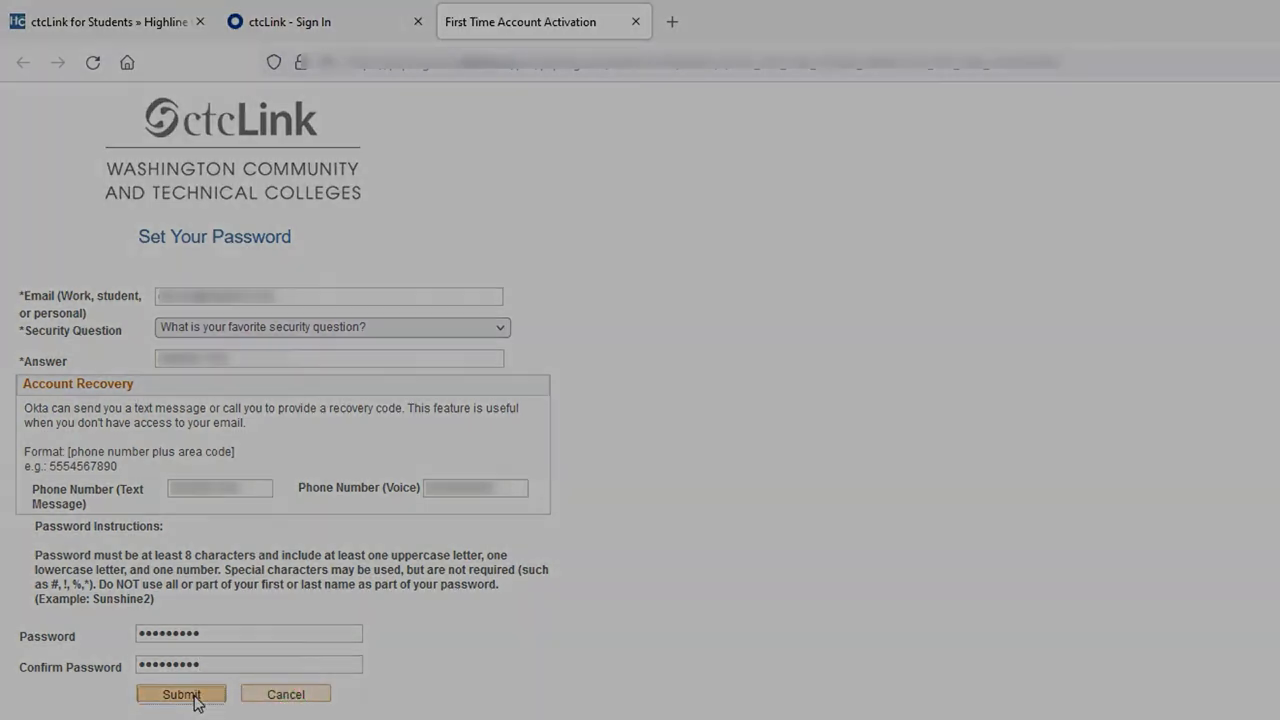
pyautogui.click(180, 694)
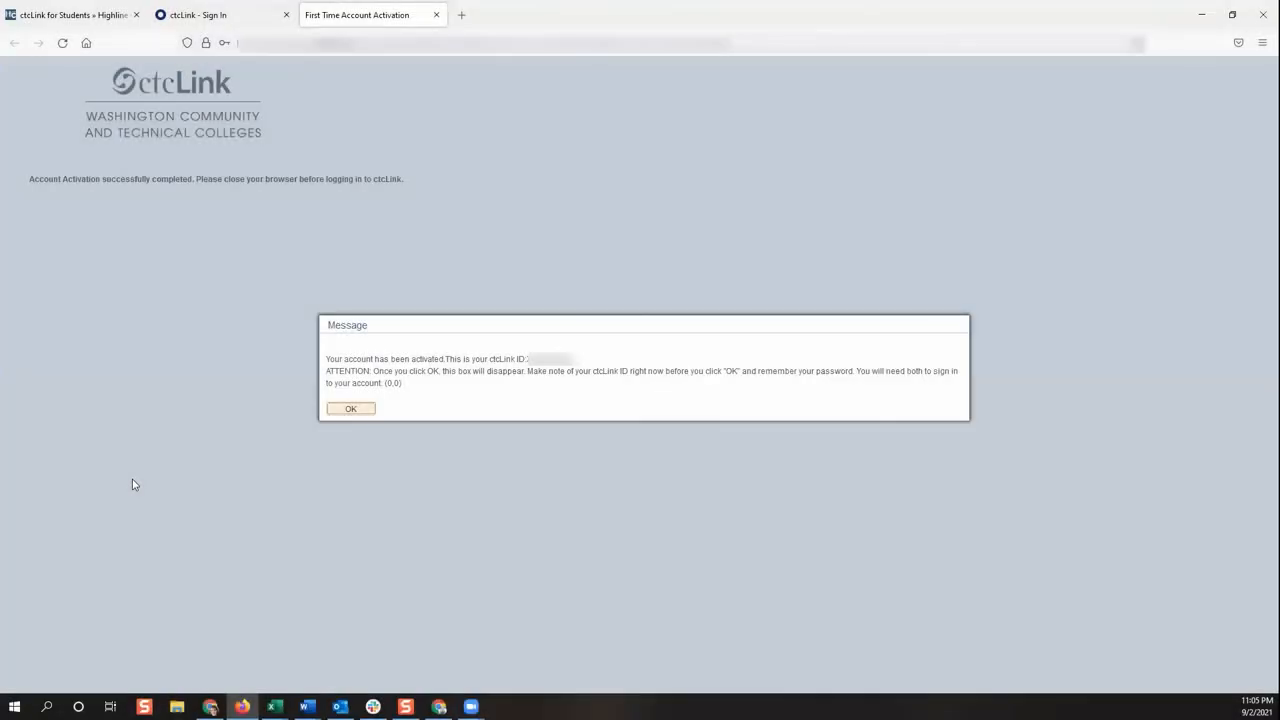
pyautogui.moveTo(688, 562)
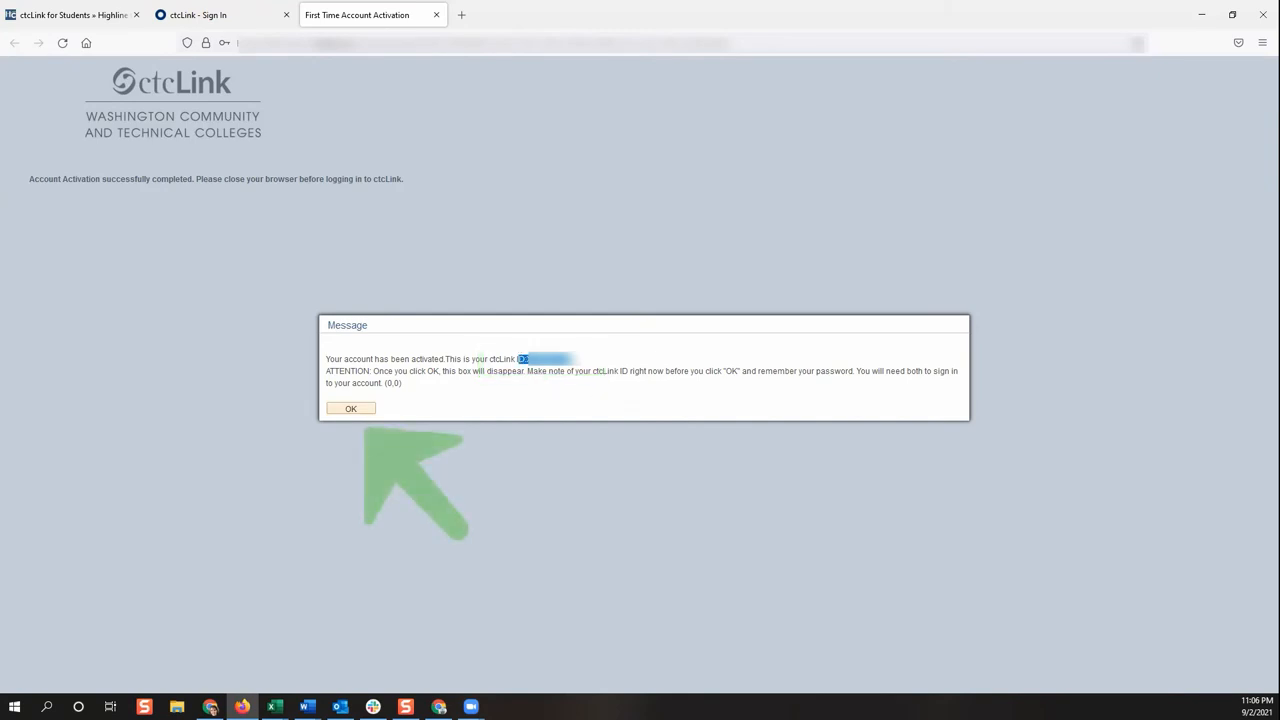
pyautogui.click(350, 408)
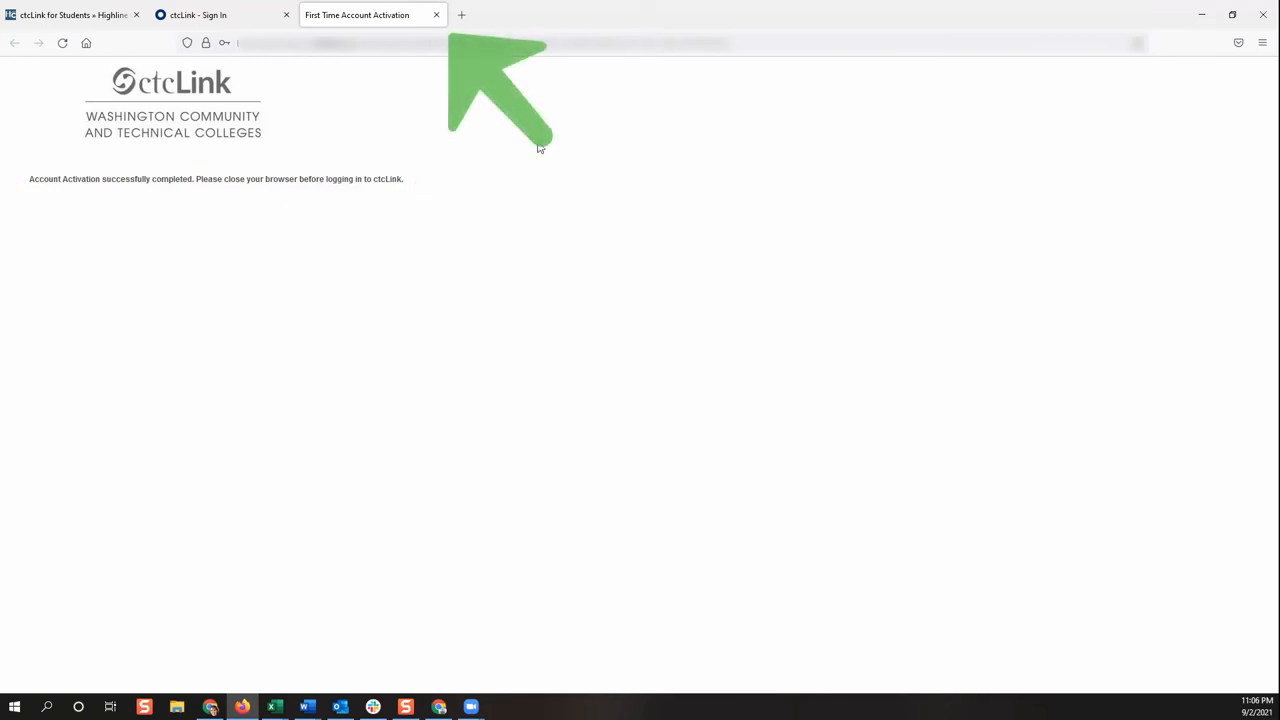
# Close the activation tab, enter the ctcLink ID, continue with Next, and enter the password.
pyautogui.click(436, 14)
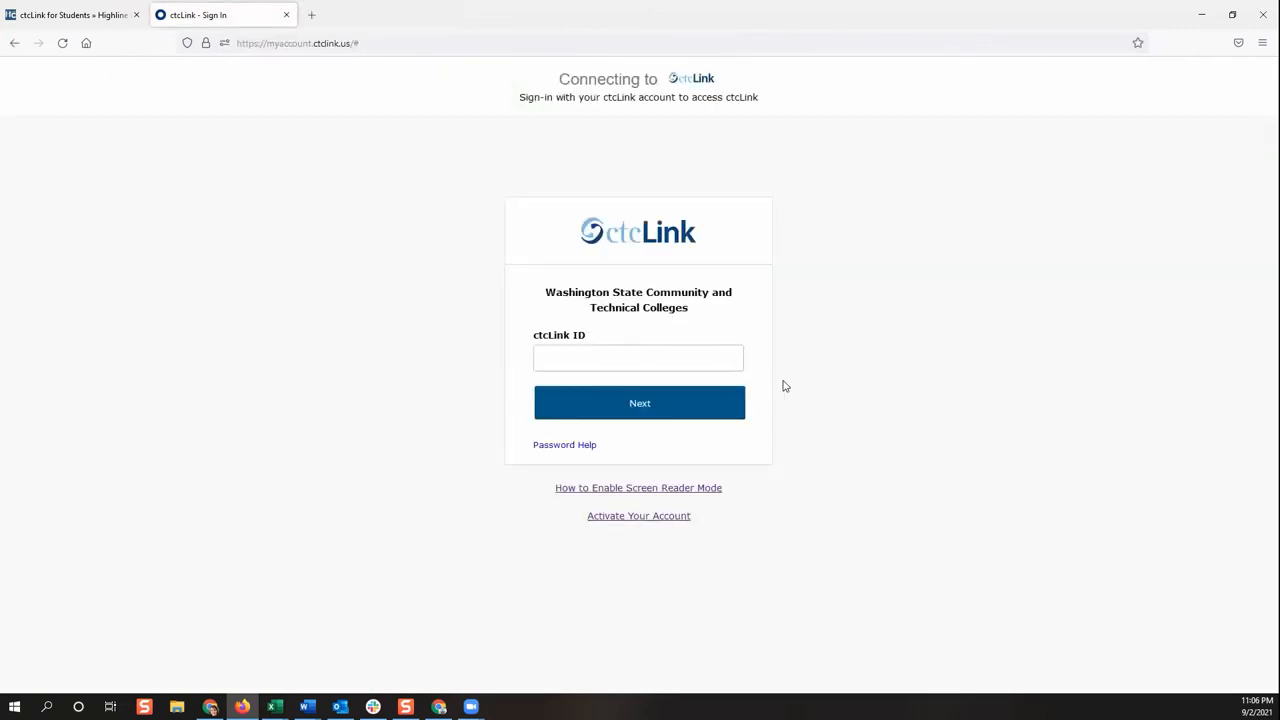
pyautogui.click(616, 358)
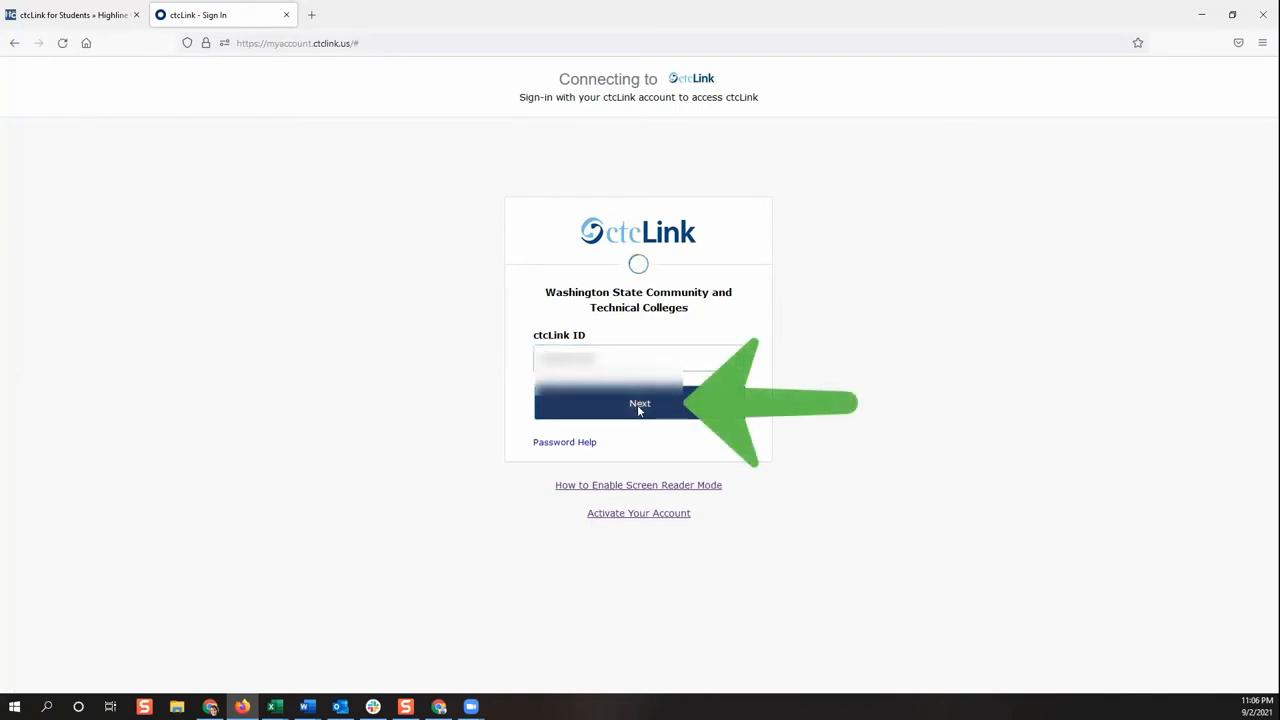
pyautogui.click(640, 404)
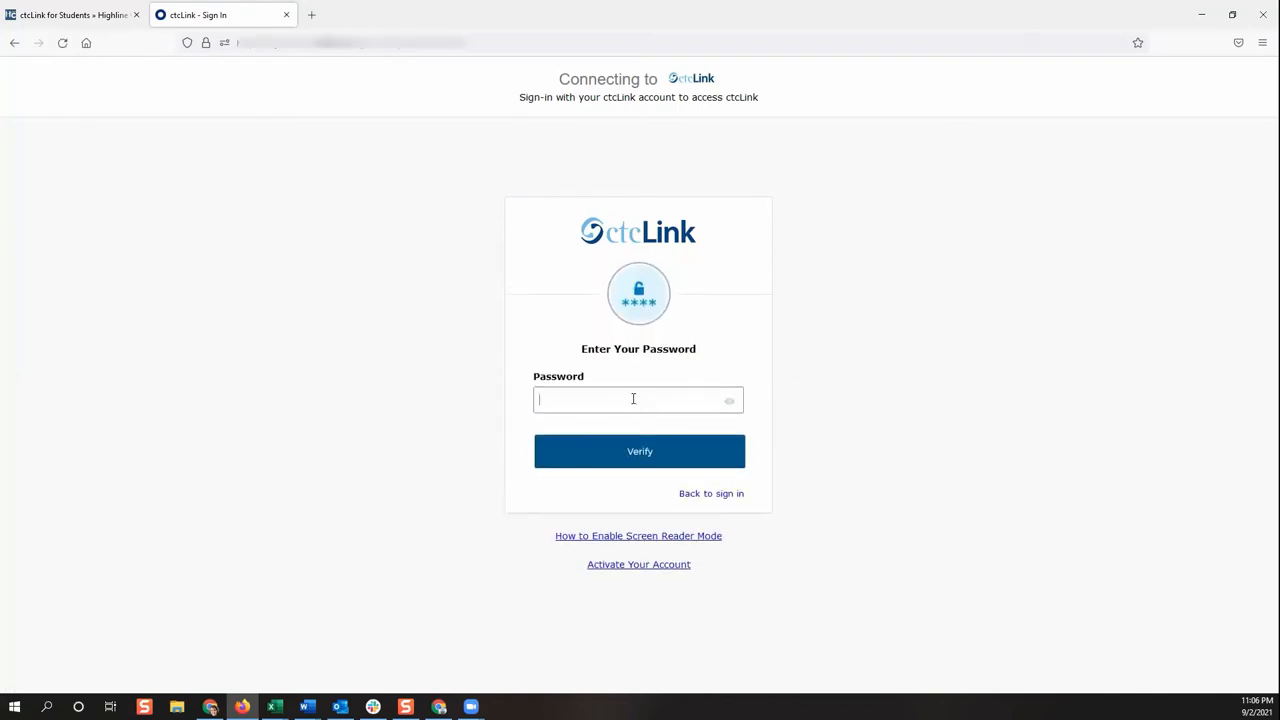
pyautogui.write('••')
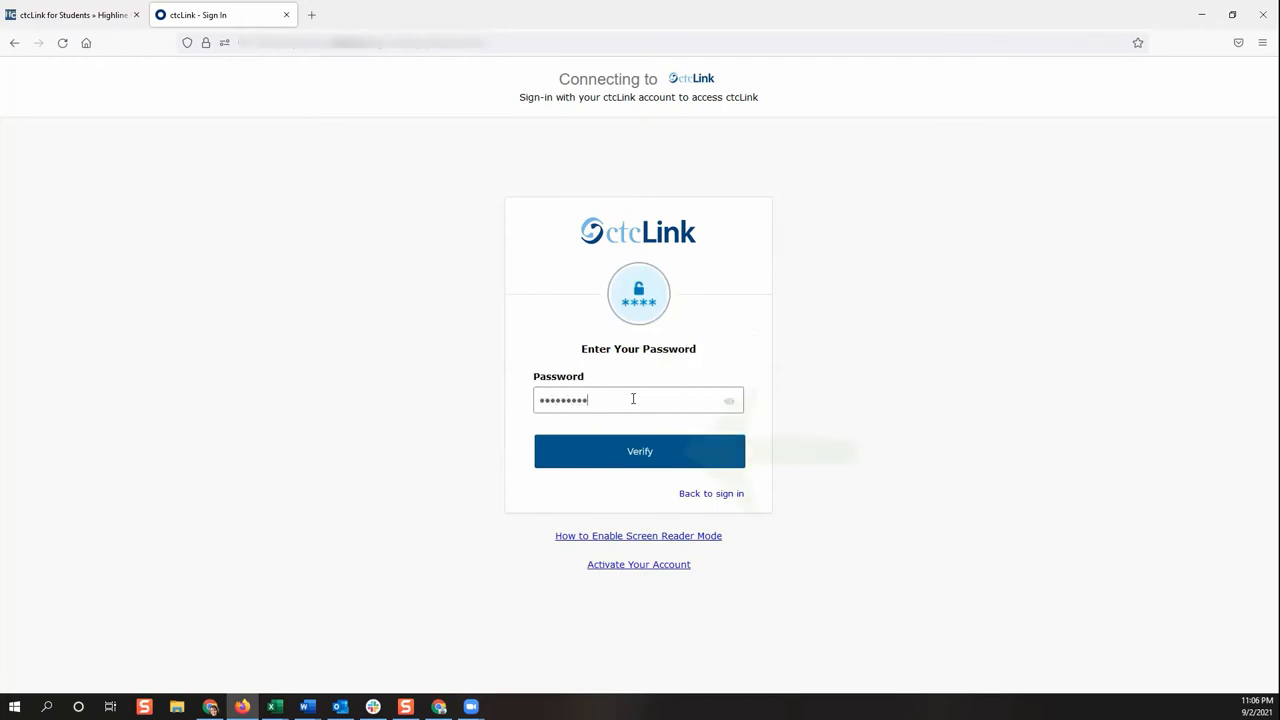
pyautogui.click(640, 452)
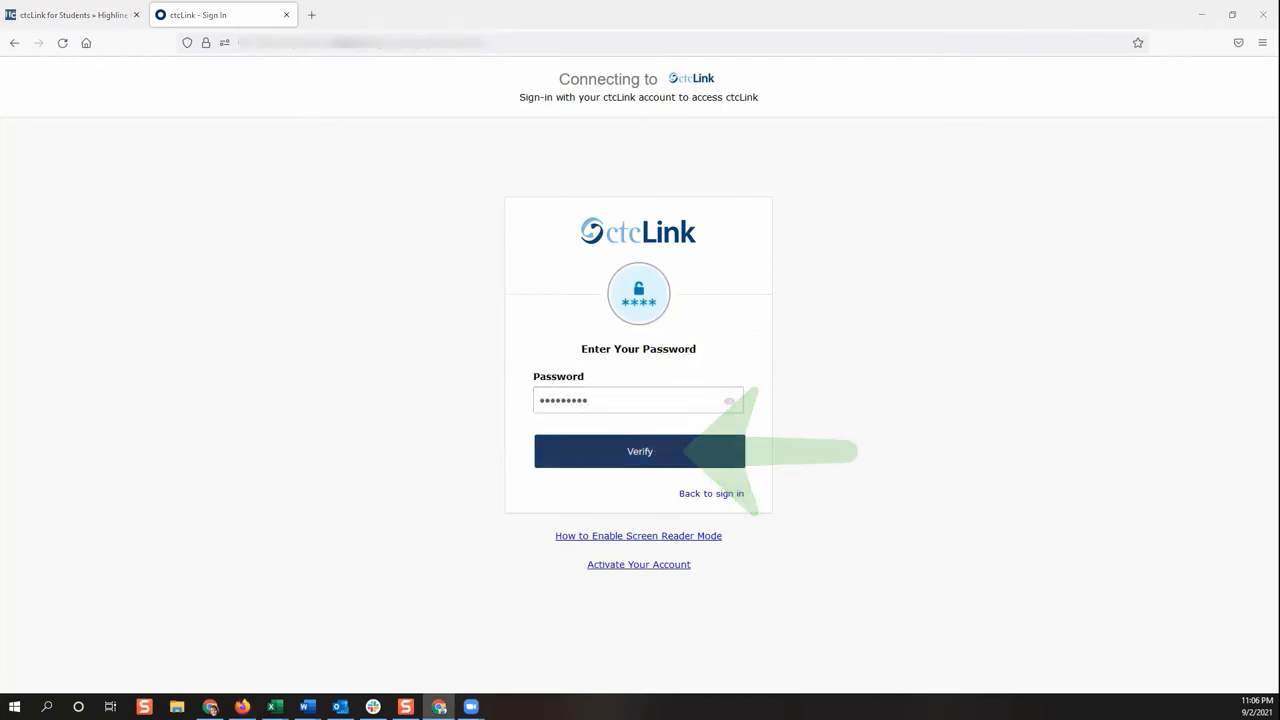
# Verify the password to sign in and go to the Student Homepage from the gateway.
pyautogui.click(640, 452)
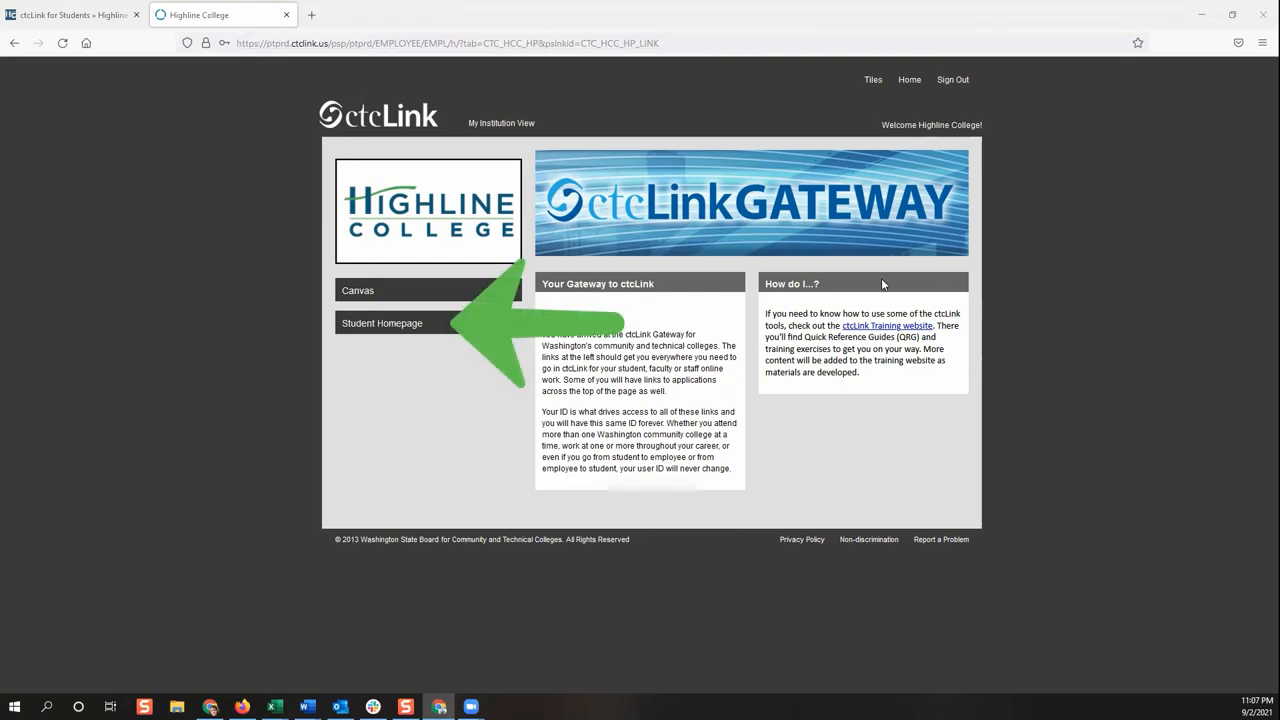
pyautogui.click(382, 322)
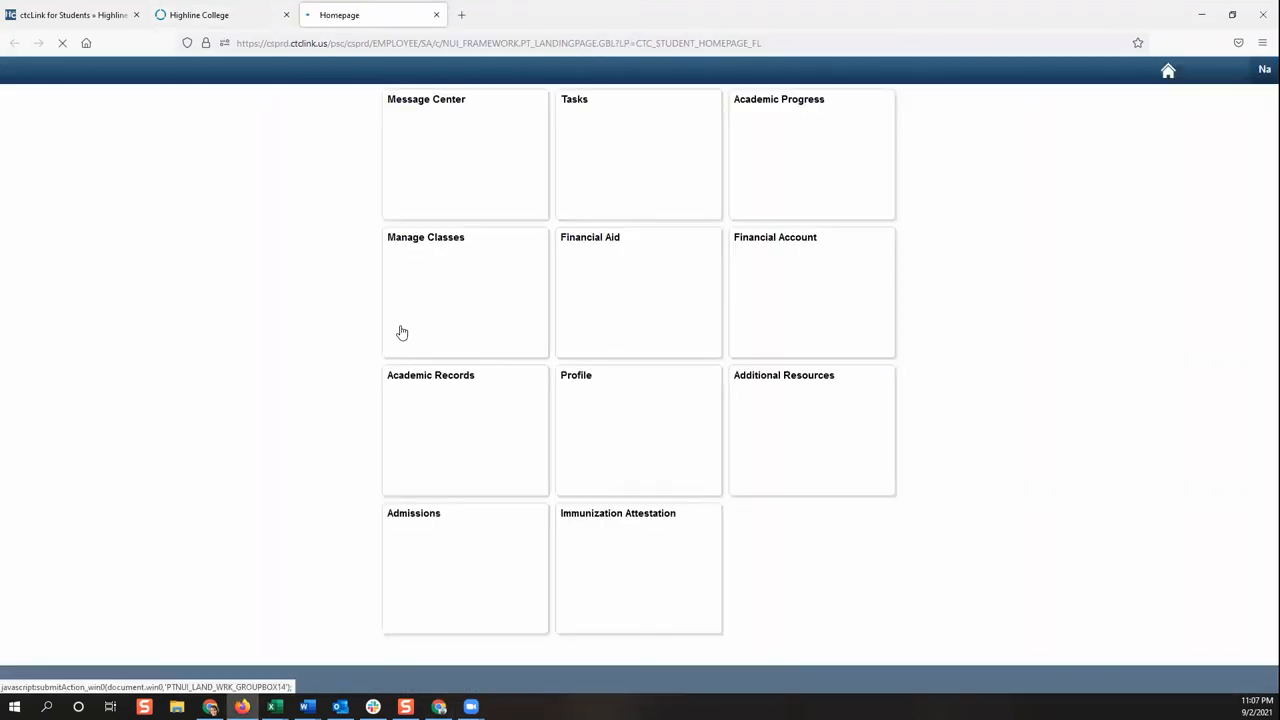